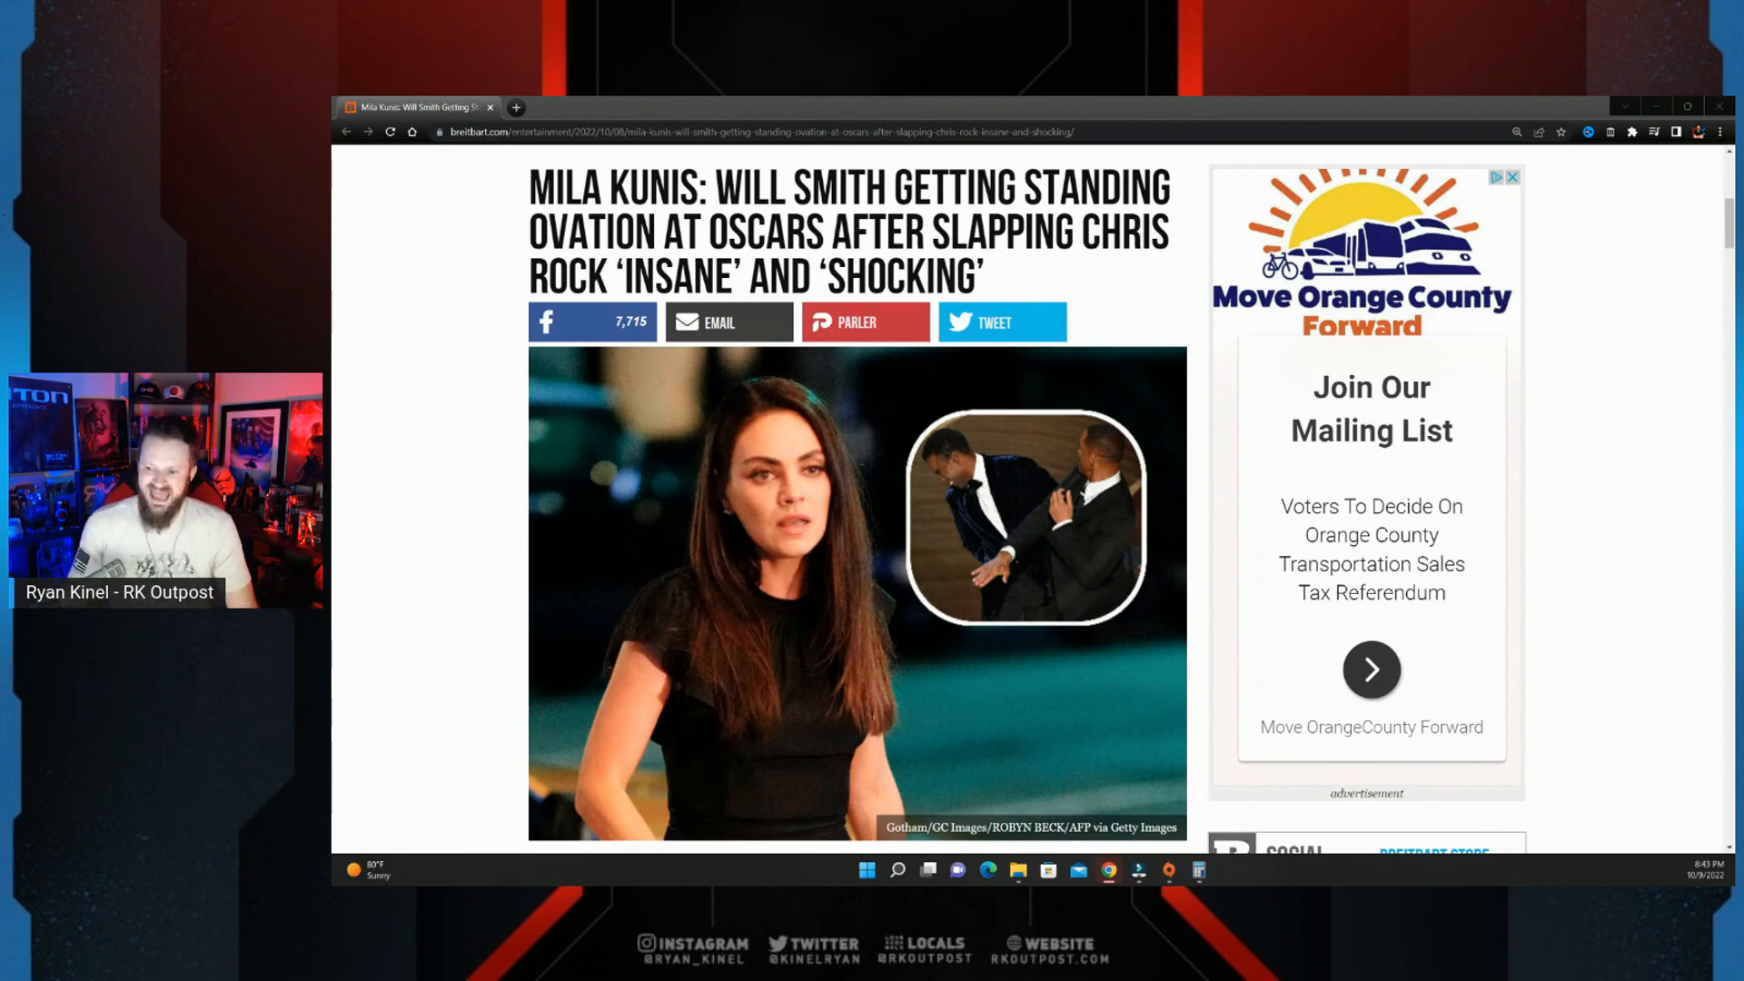
Step: Scroll past the headline photo to the paragraphs about Kunis speaking to C Magazine
{"action": "scroll", "scroll_direction": "down", "scroll_amount": 3}
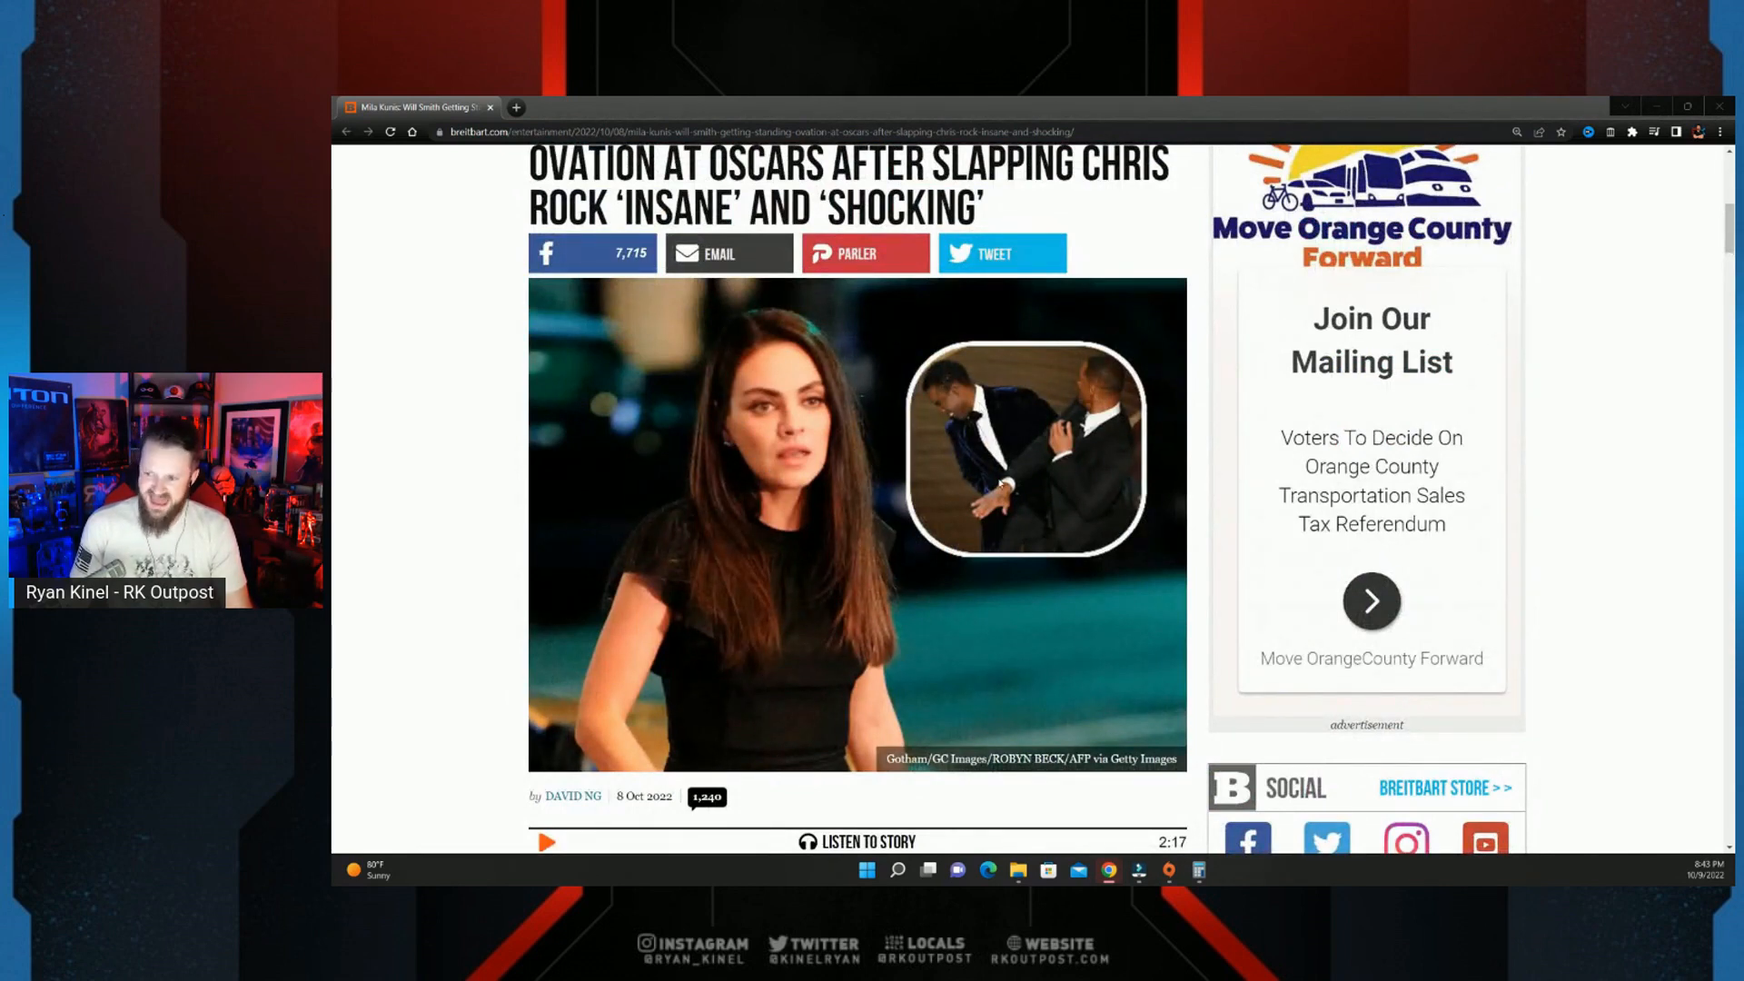
{"action": "scroll", "scroll_direction": "down", "scroll_amount": 3}
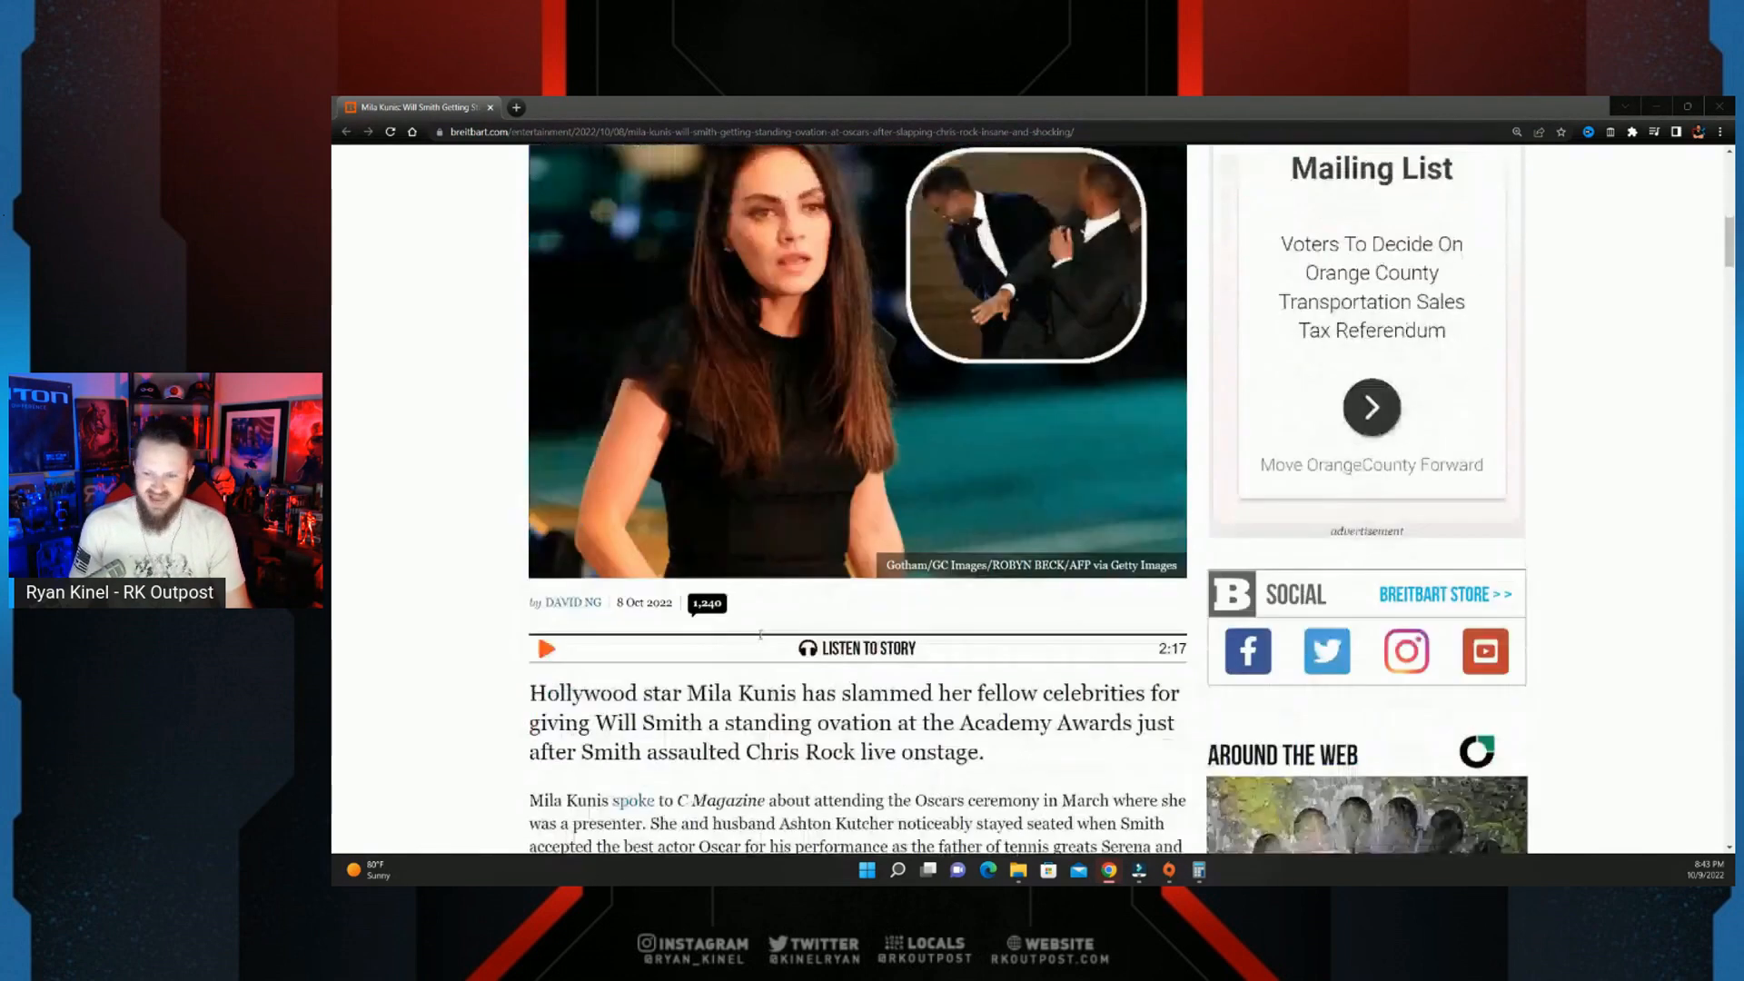
{"action": "scroll", "scroll_direction": "down", "scroll_amount": 3}
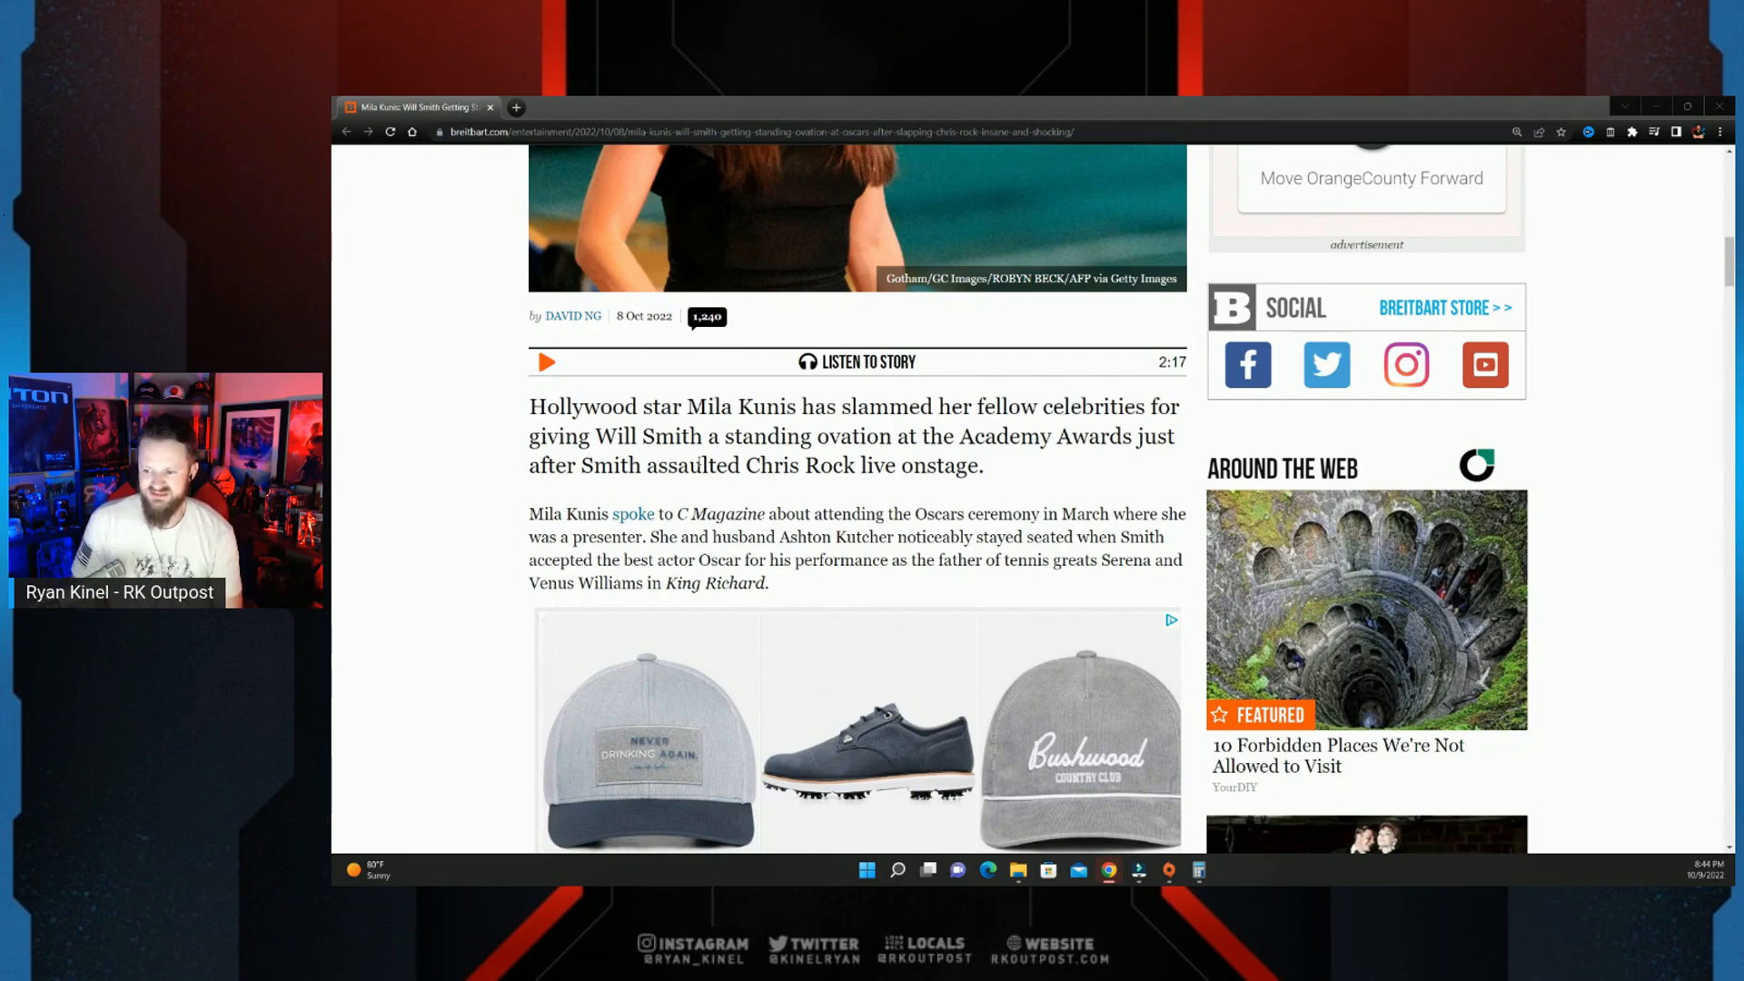
Step: Highlight 'but what was shocking to me…did stand up' and continue to Kunis's 'insane' remark
{"action": "scroll", "scroll_direction": "down", "scroll_amount": 3}
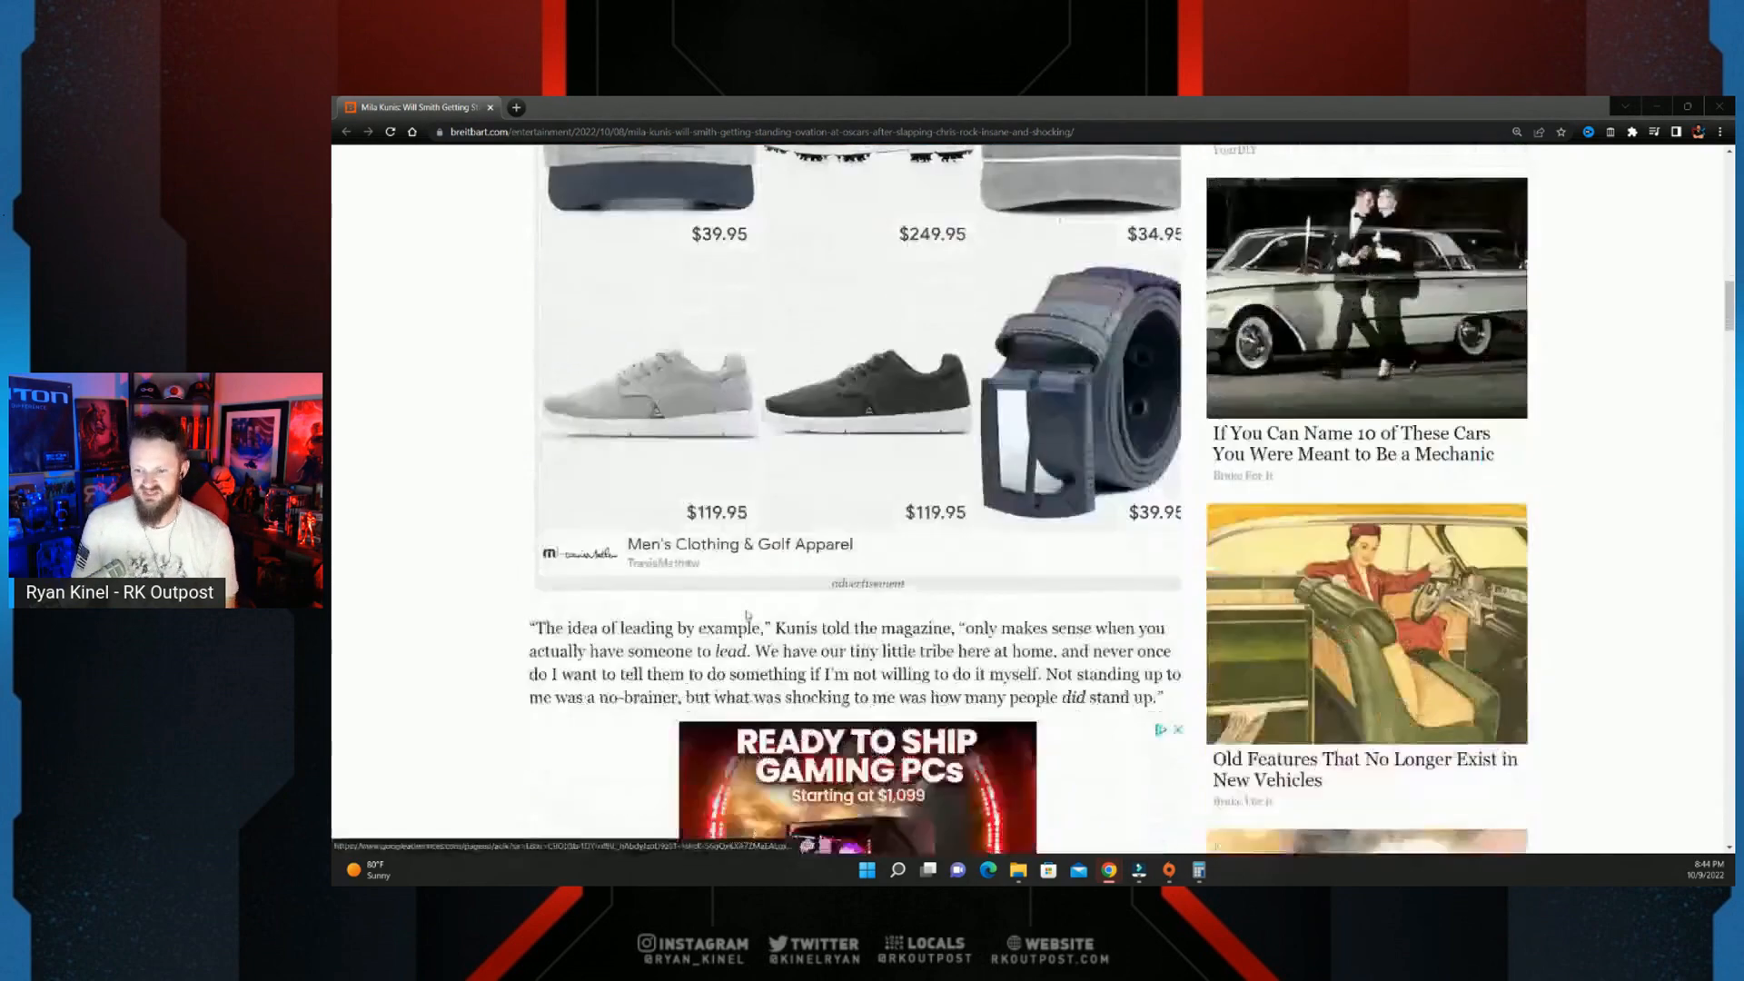
{"action": "scroll", "scroll_direction": "down", "scroll_amount": 3}
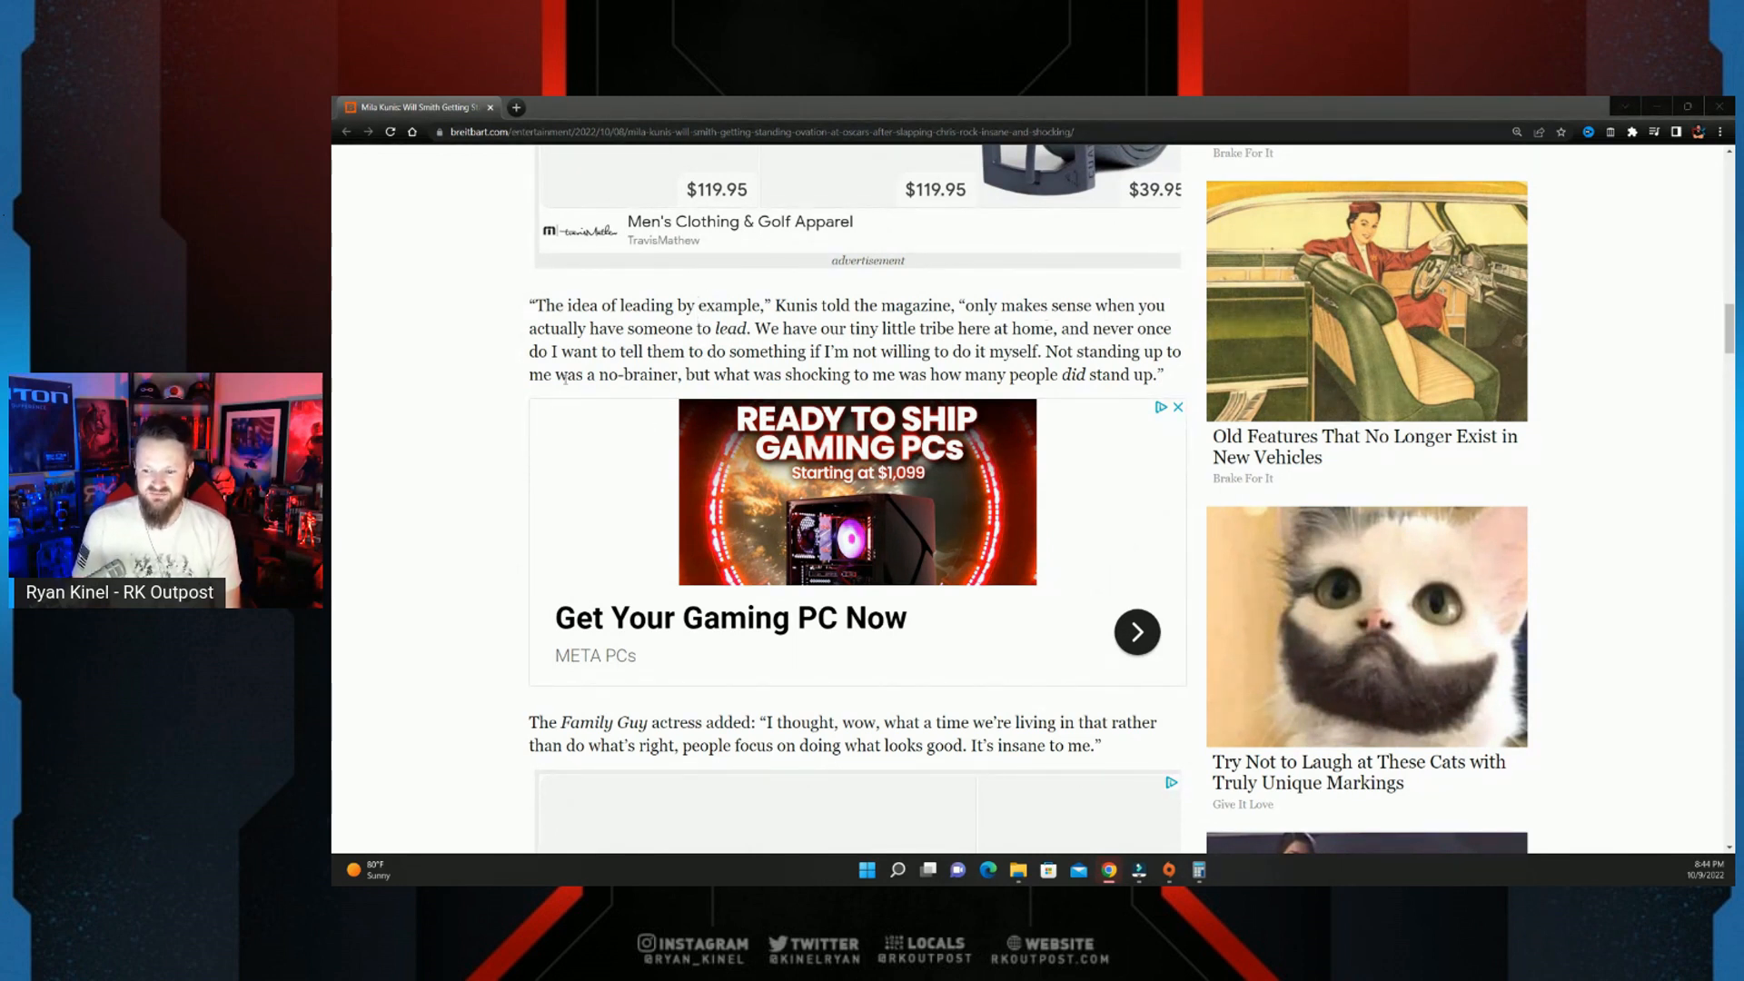
{"action": "left_click_drag", "start_coordinate": [680, 374], "coordinate": [733, 373]}
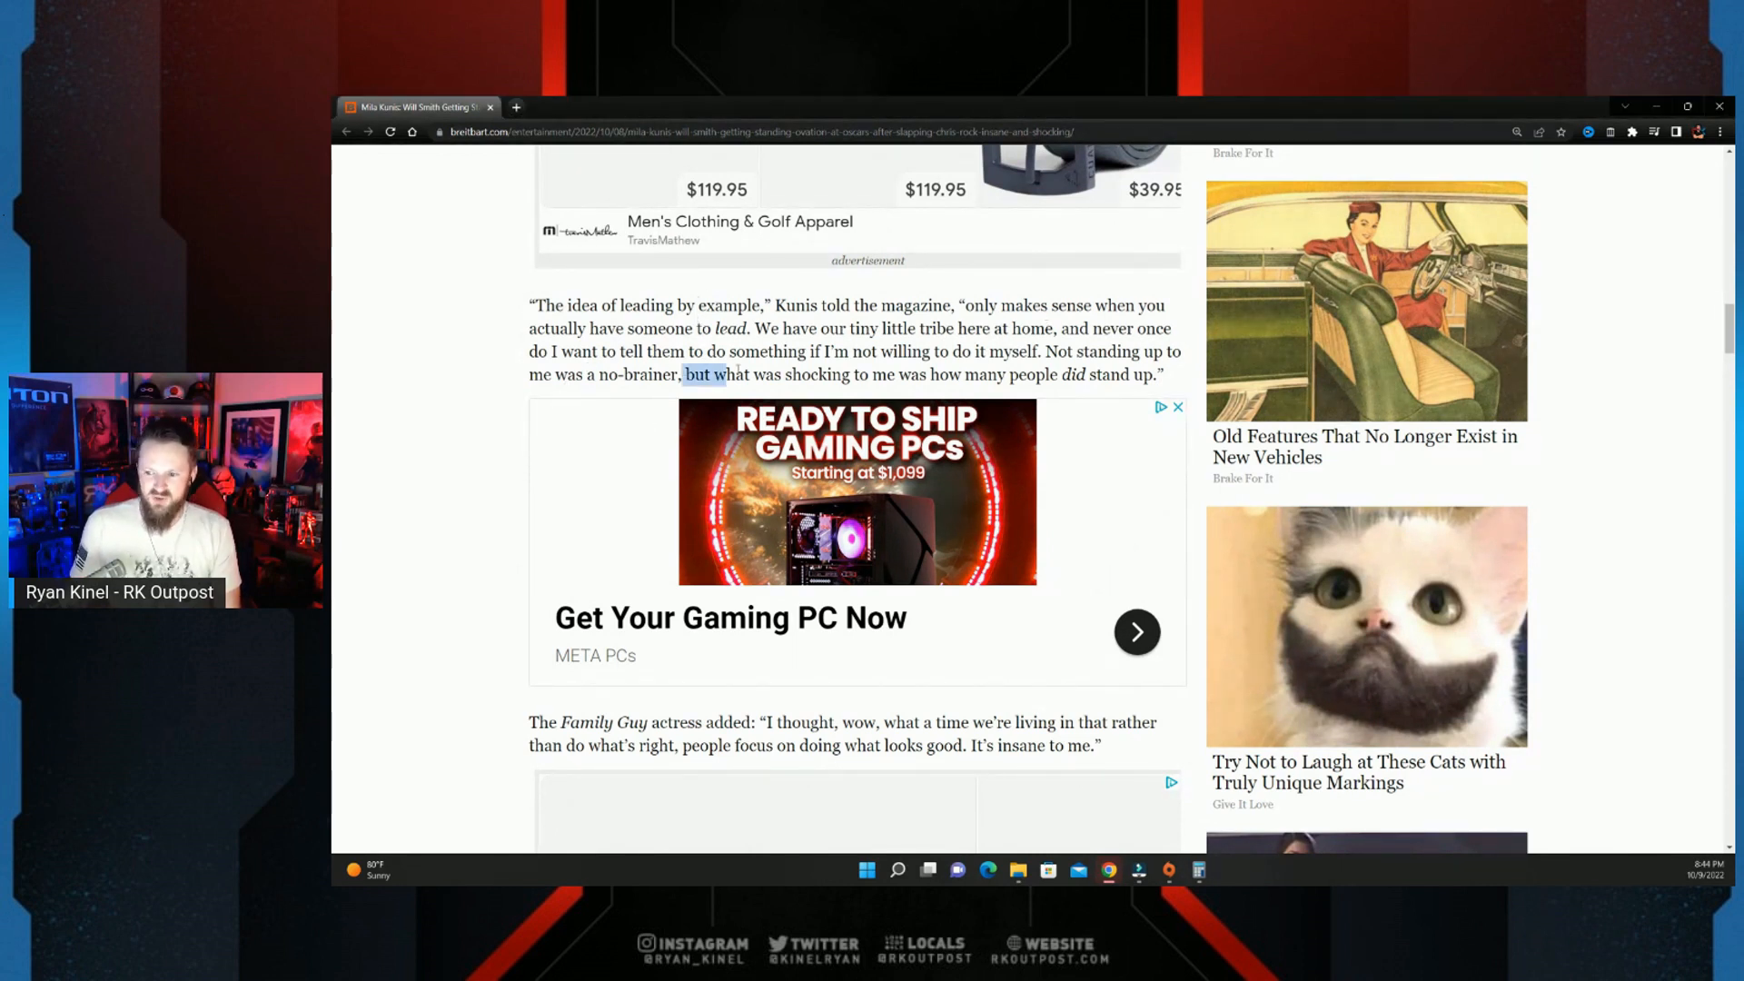
{"action": "left_click_drag", "start_coordinate": [684, 375], "coordinate": [1084, 375]}
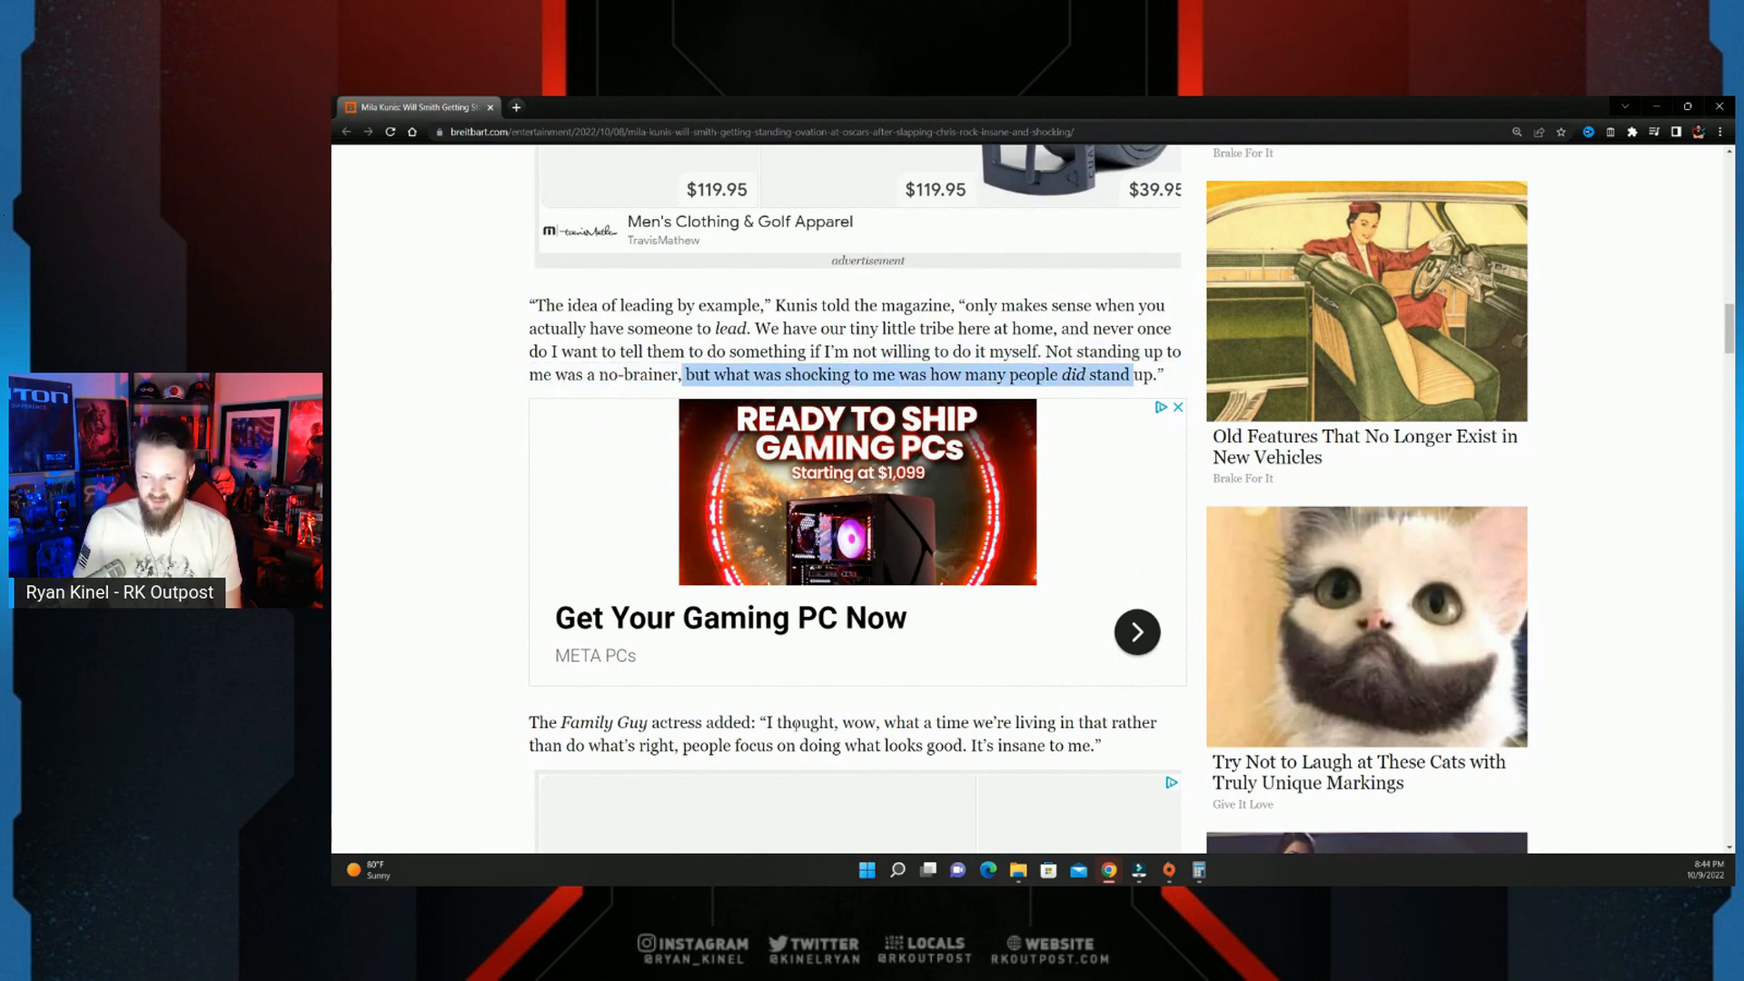
{"action": "scroll", "scroll_direction": "down", "scroll_amount": 3}
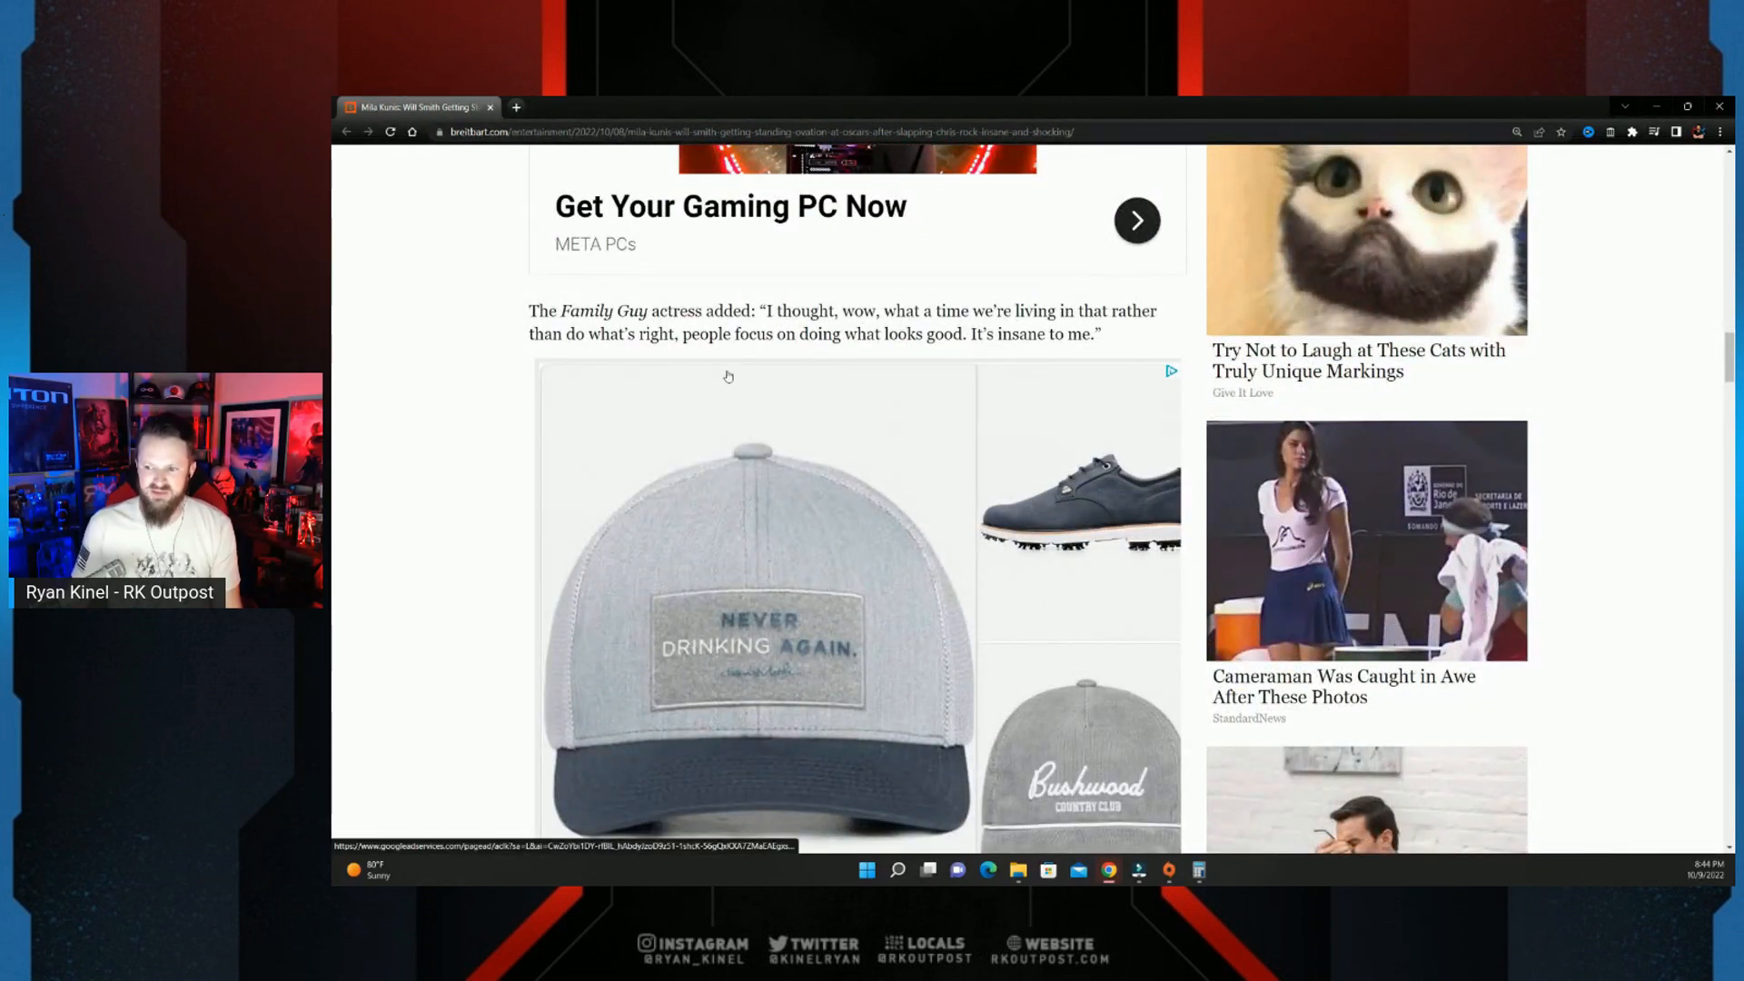
Step: Scroll to the embedded C Magazine cover tweet, then back to the leading-by-example paragraph
{"action": "scroll", "scroll_direction": "down", "scroll_amount": 3}
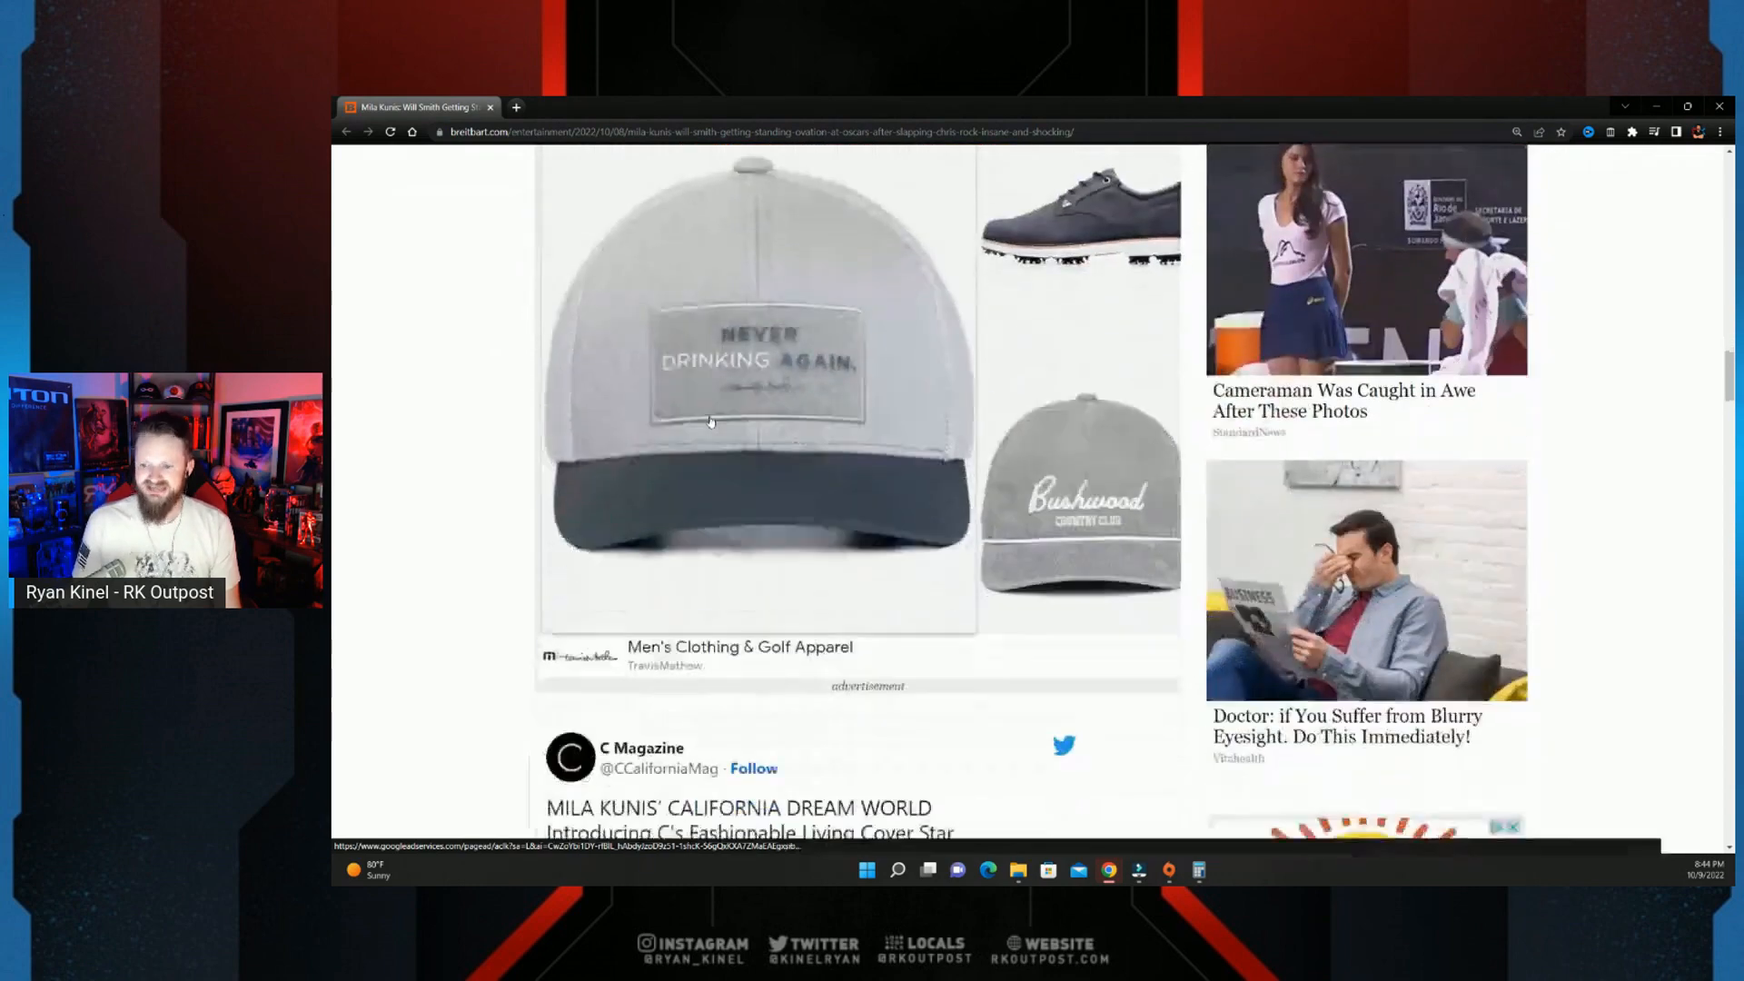
{"action": "scroll", "scroll_direction": "down", "scroll_amount": 3}
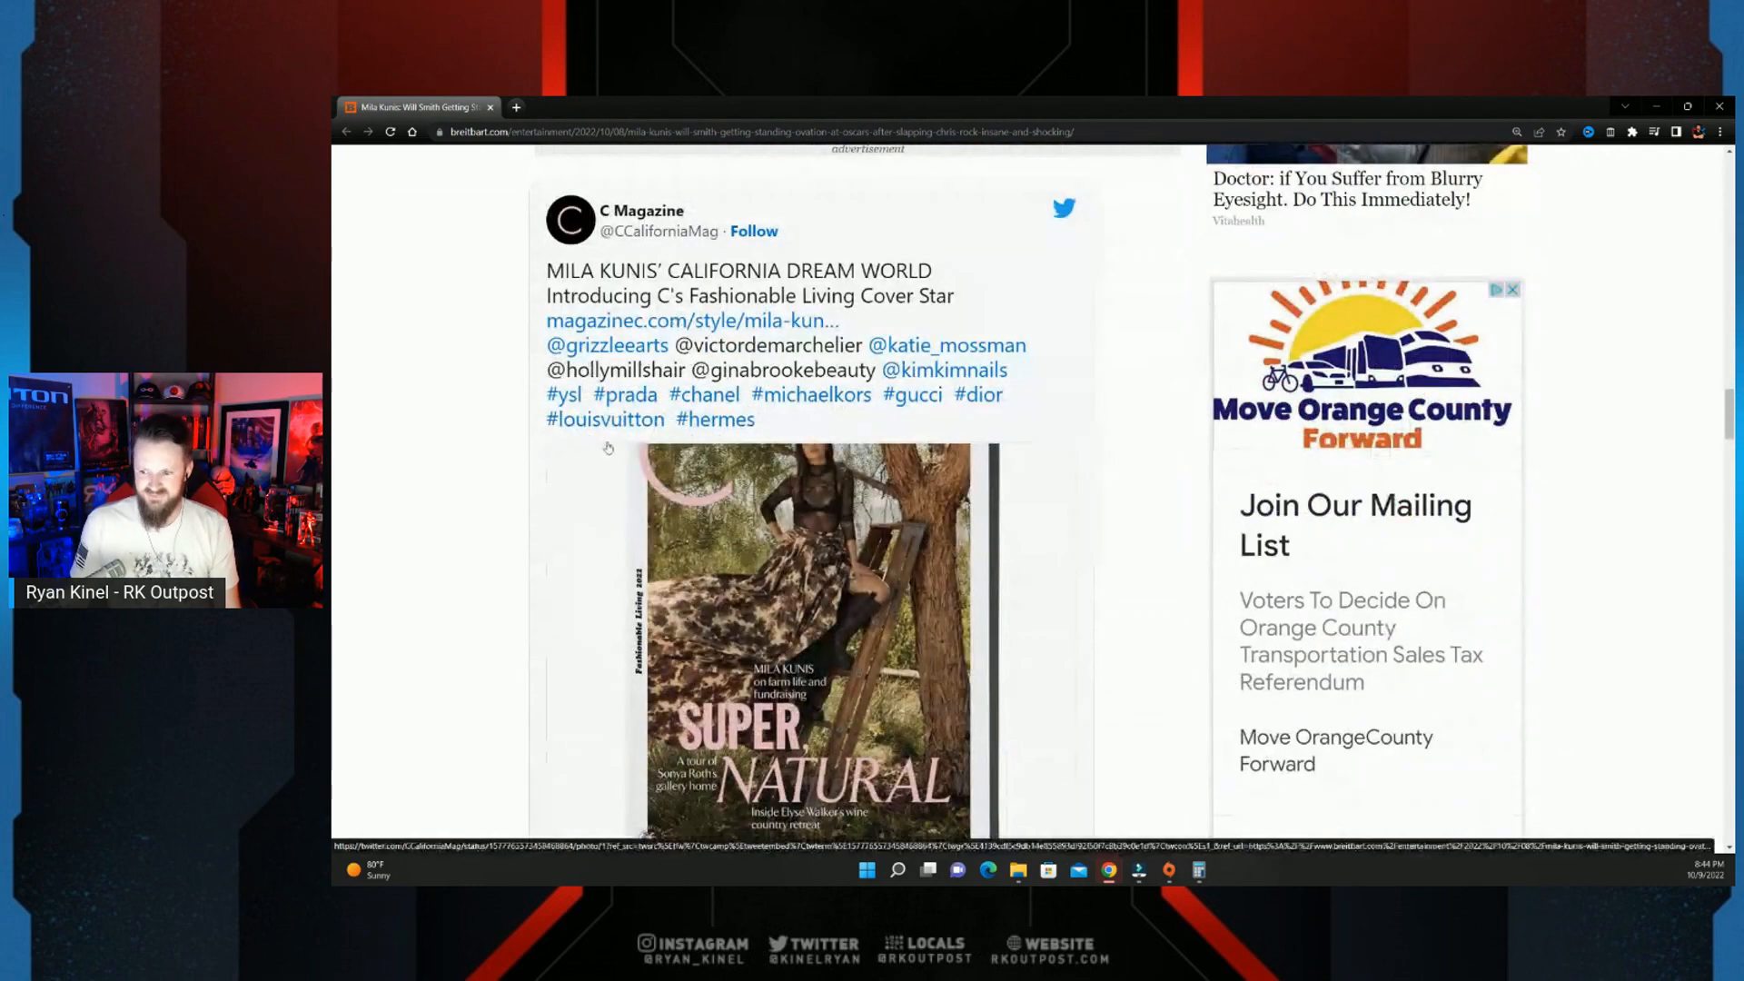
{"action": "scroll", "scroll_direction": "down", "scroll_amount": 3}
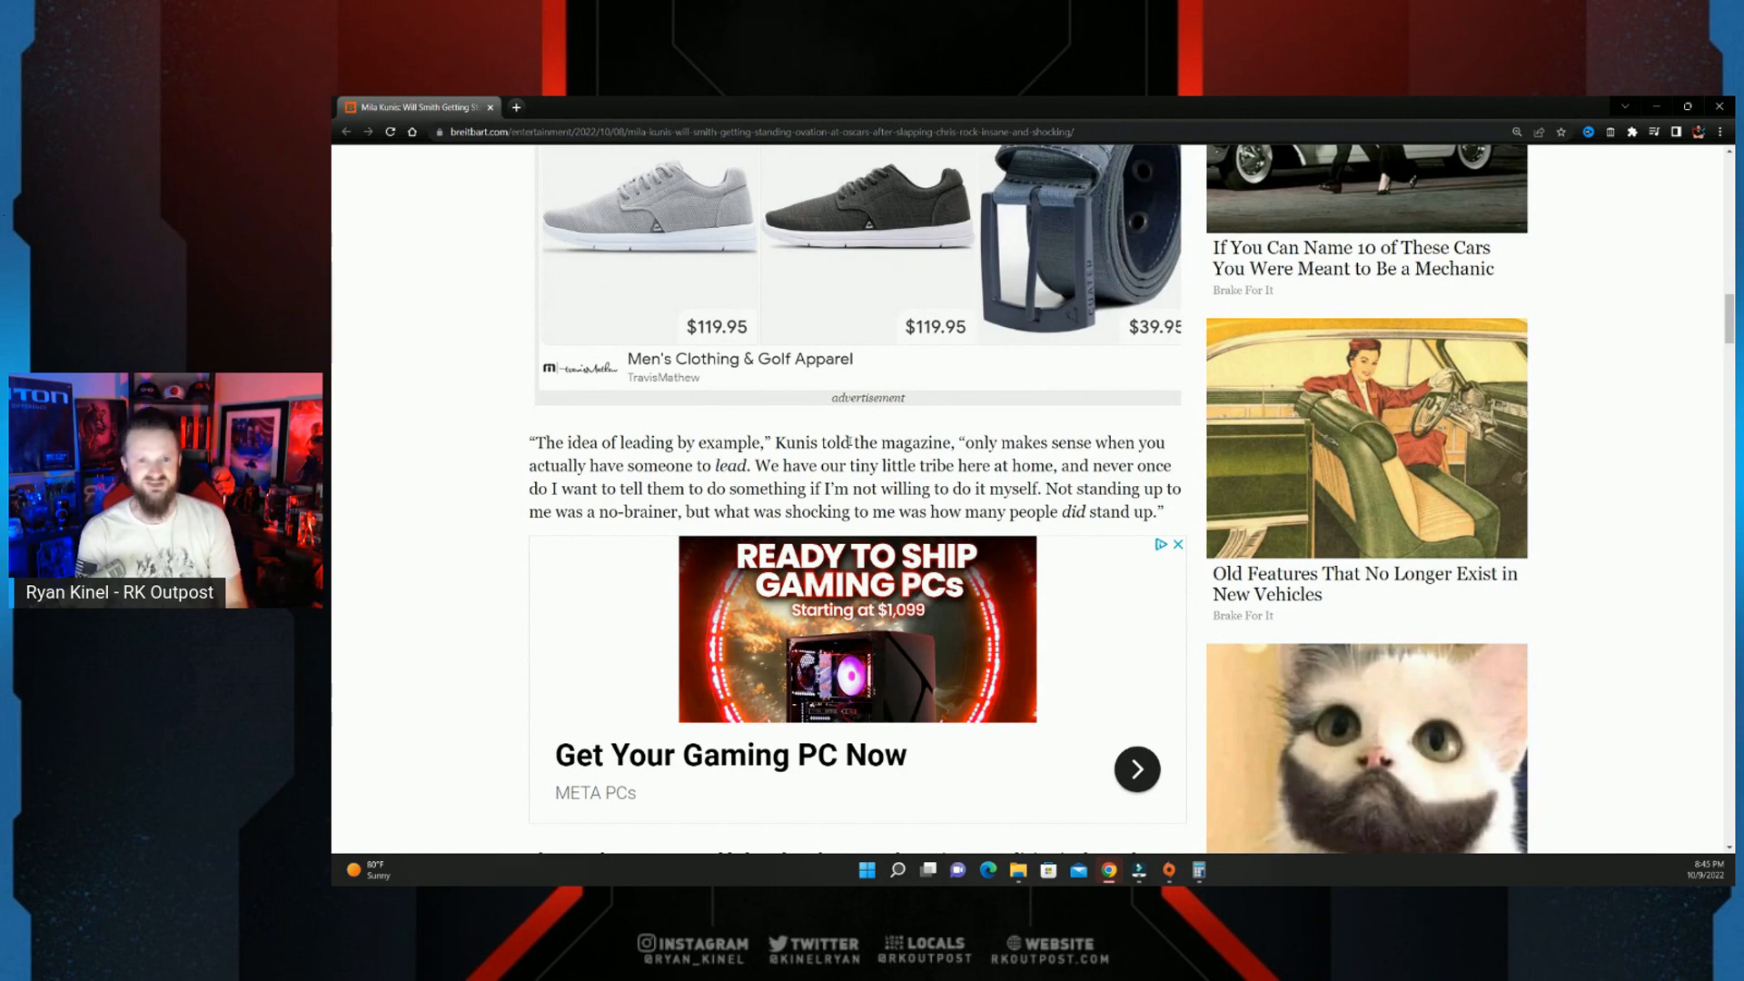
Step: Scroll up to the headline, Kunis photo with slap inset, and byline
{"action": "scroll", "scroll_direction": "down", "scroll_amount": 3}
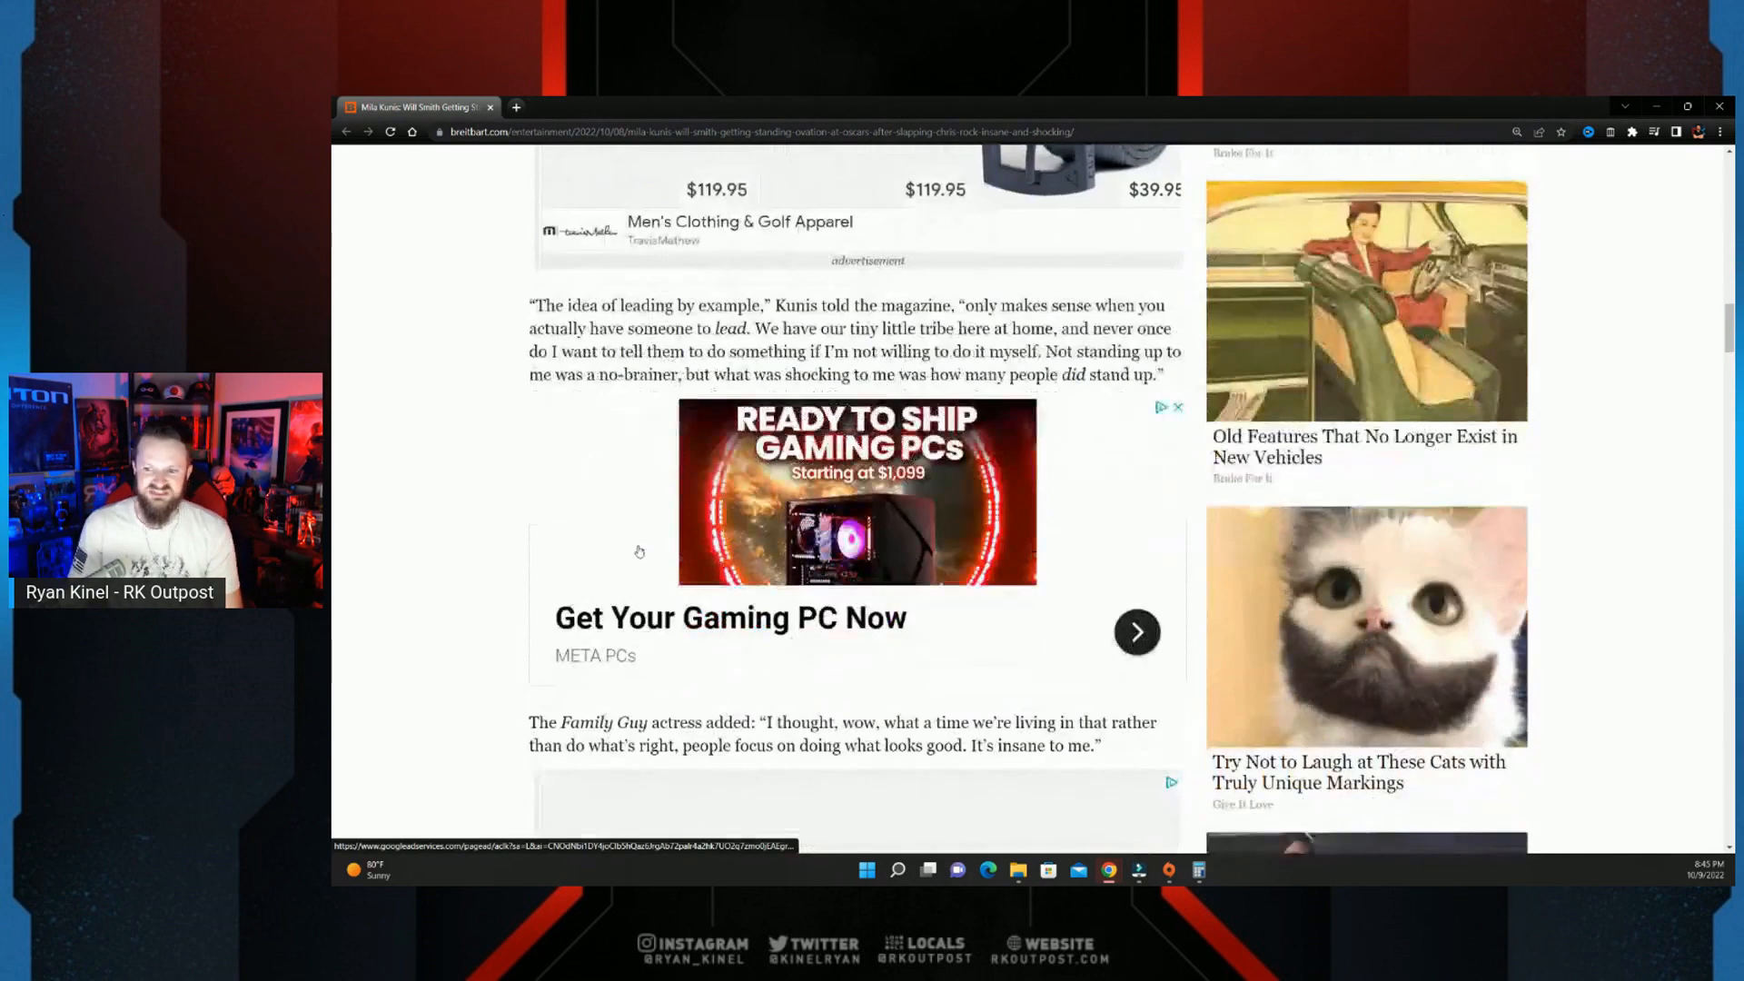
{"action": "scroll", "scroll_direction": "down", "scroll_amount": 3}
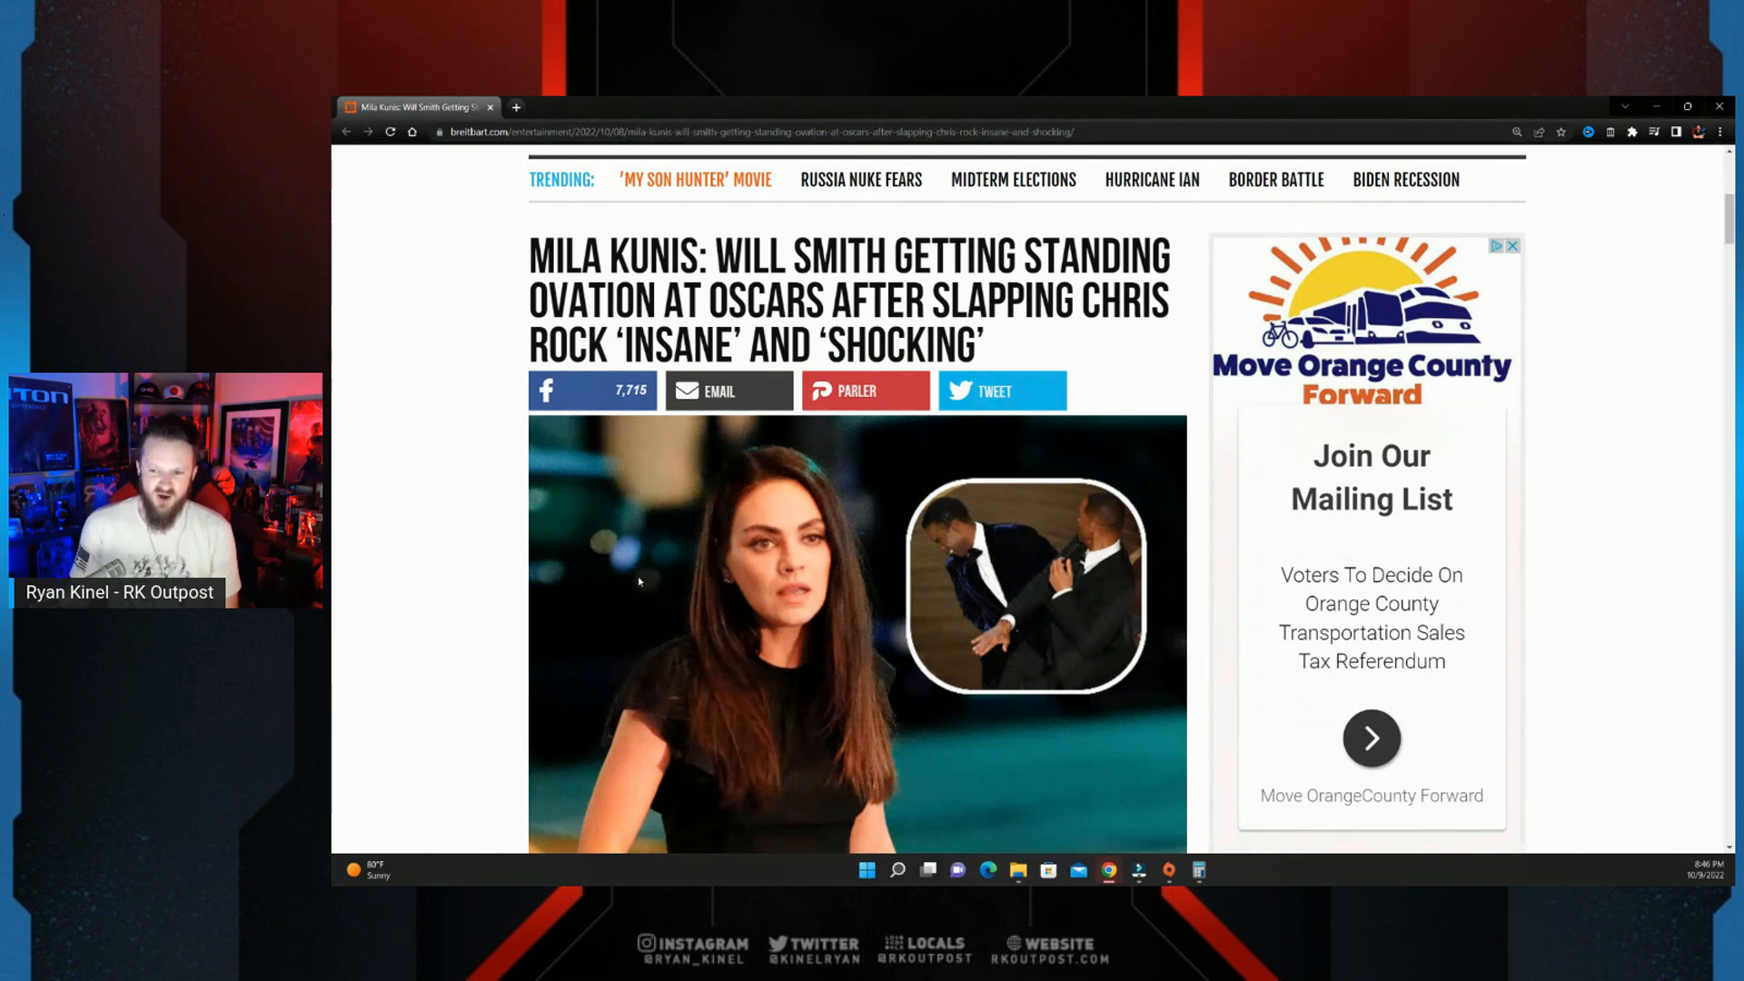
{"action": "scroll", "scroll_direction": "down", "scroll_amount": 3}
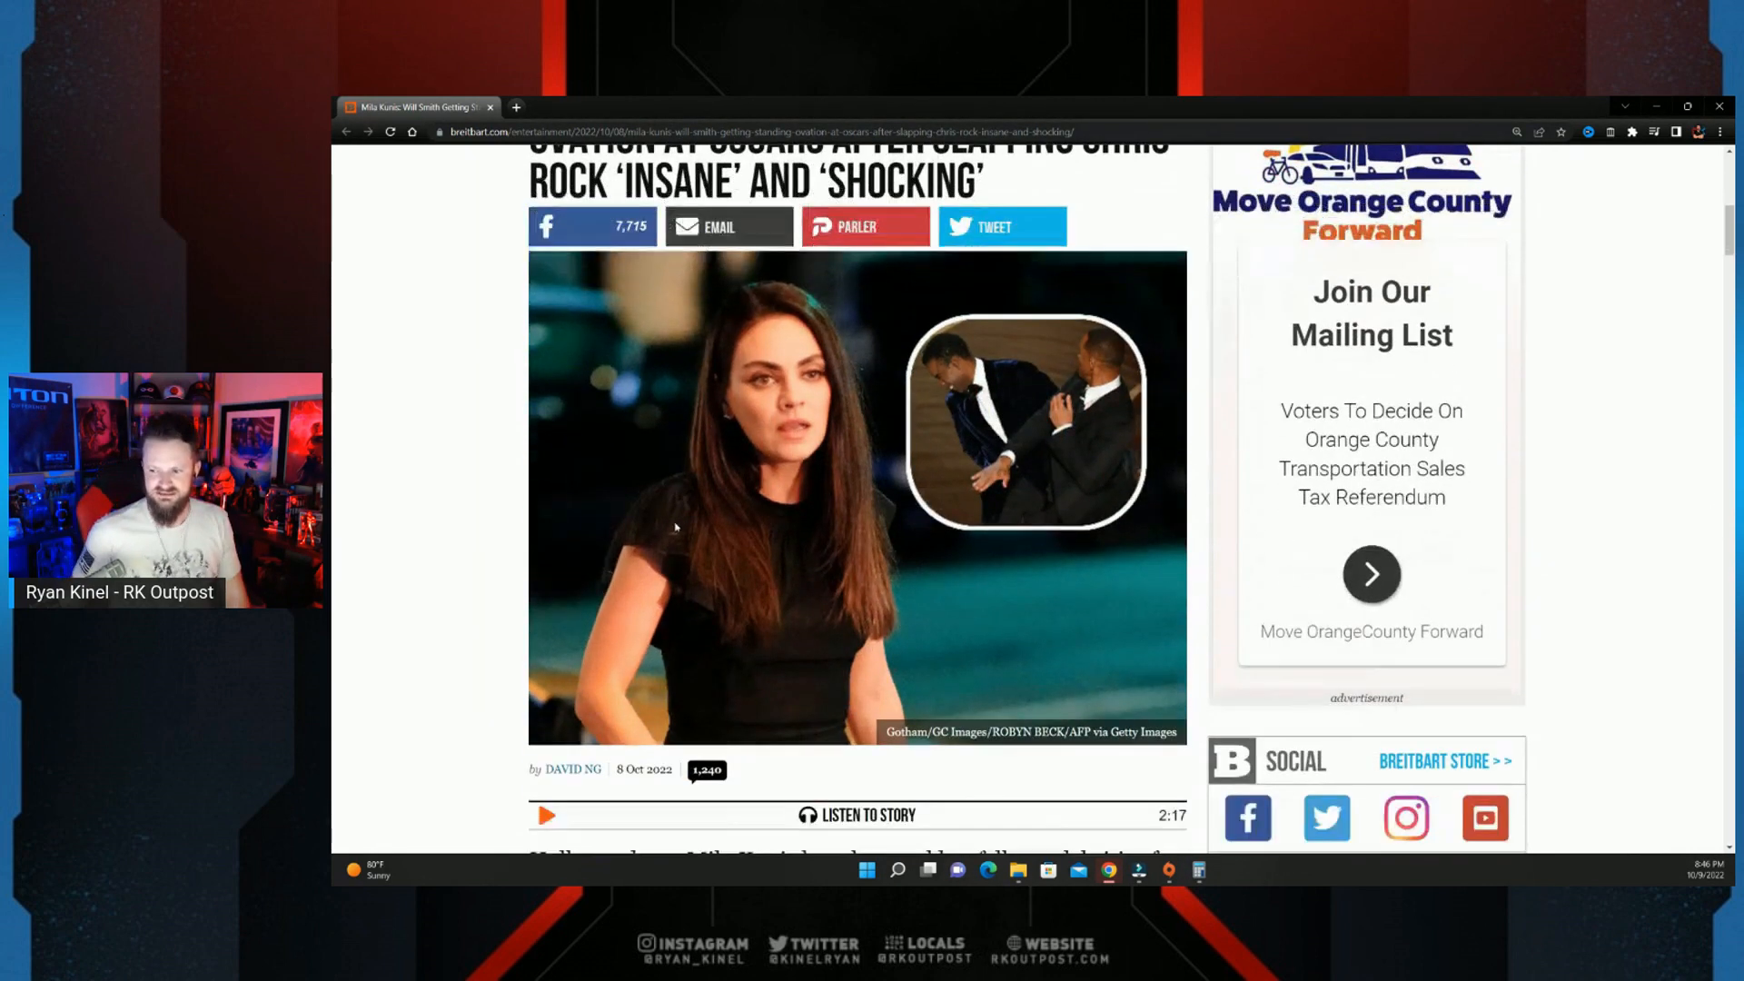